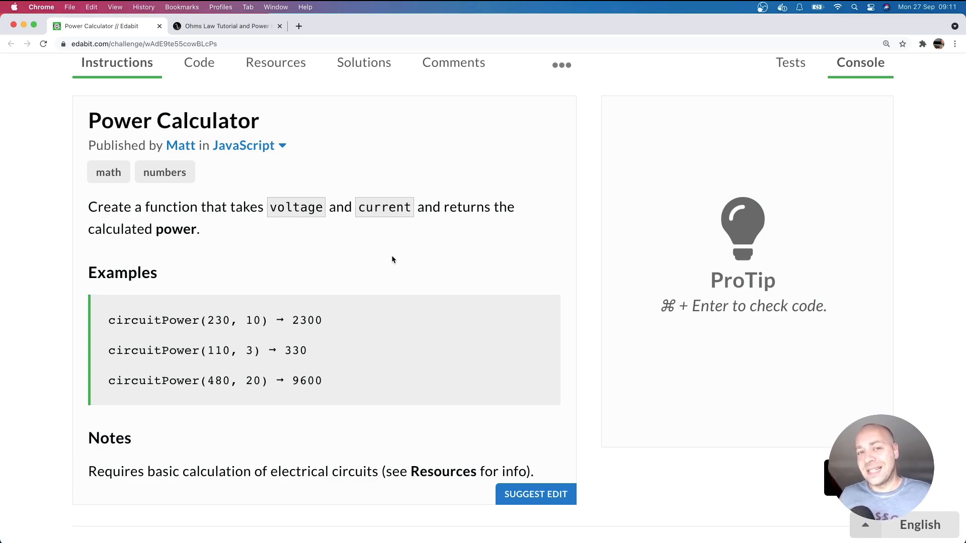
mouse_move(280, 241)
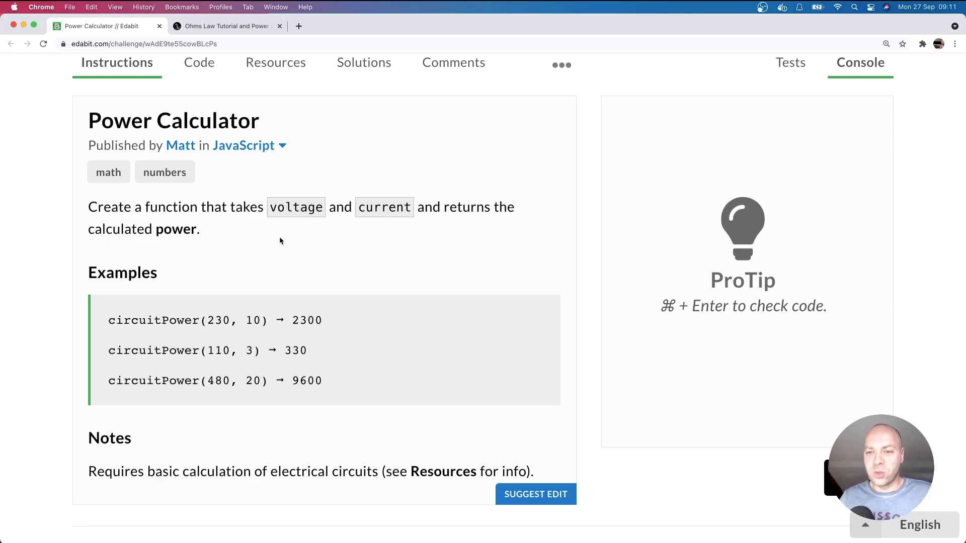
mouse_move(345, 248)
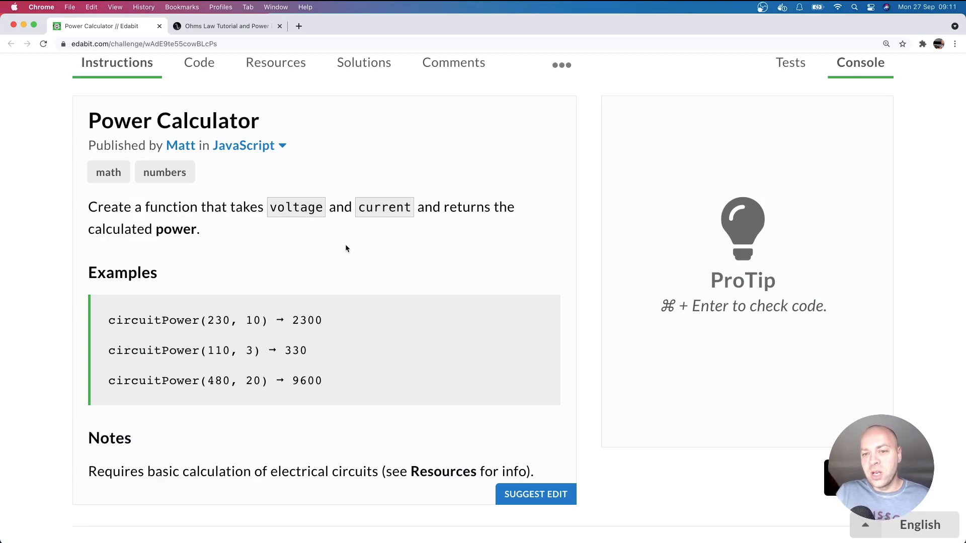
mouse_move(353, 267)
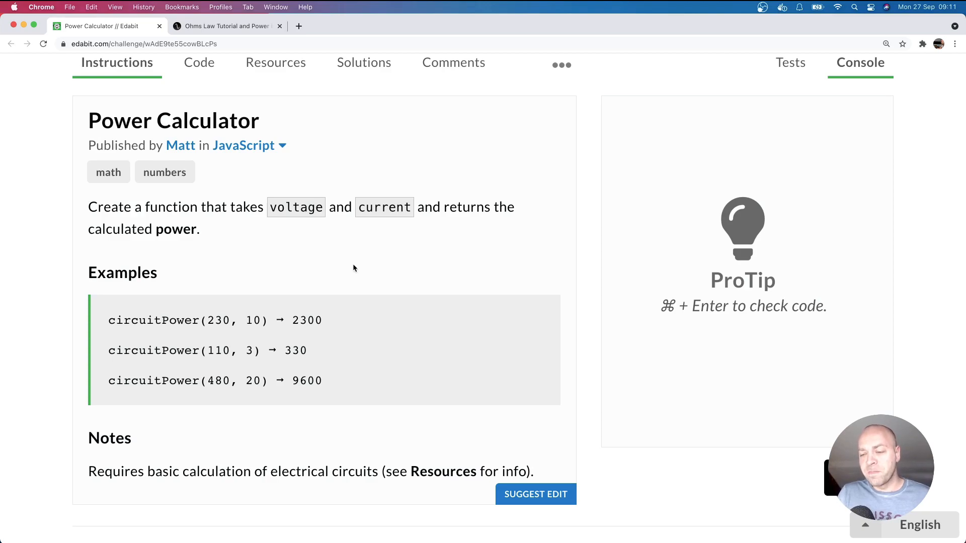
mouse_move(359, 274)
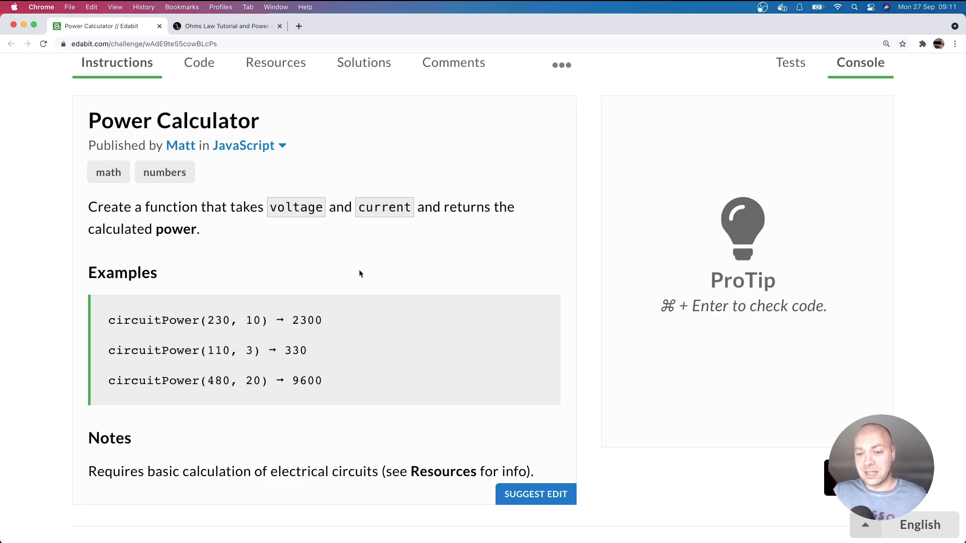
- Show the Power Calculator starter code with the empty circuitPower(voltage, current) stub
left_click(197, 62)
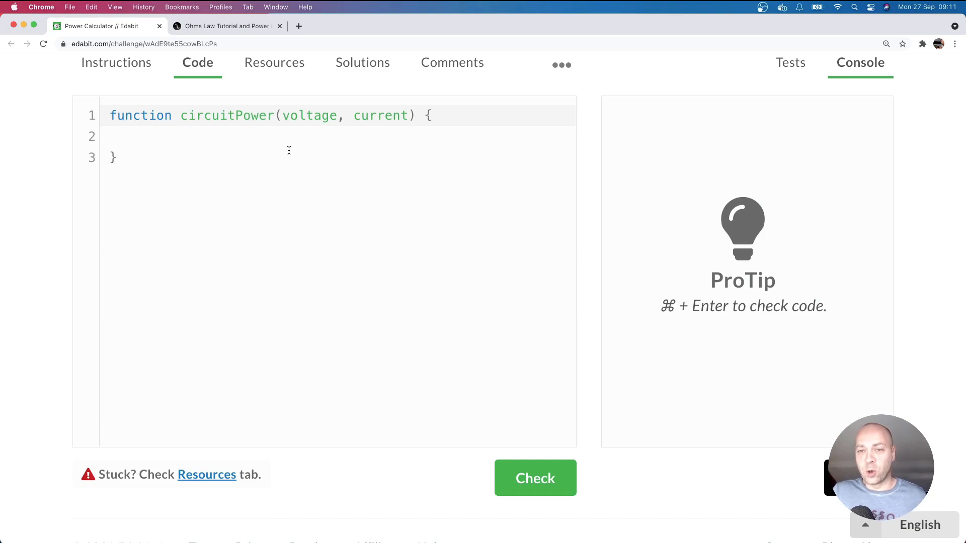
left_click(116, 63)
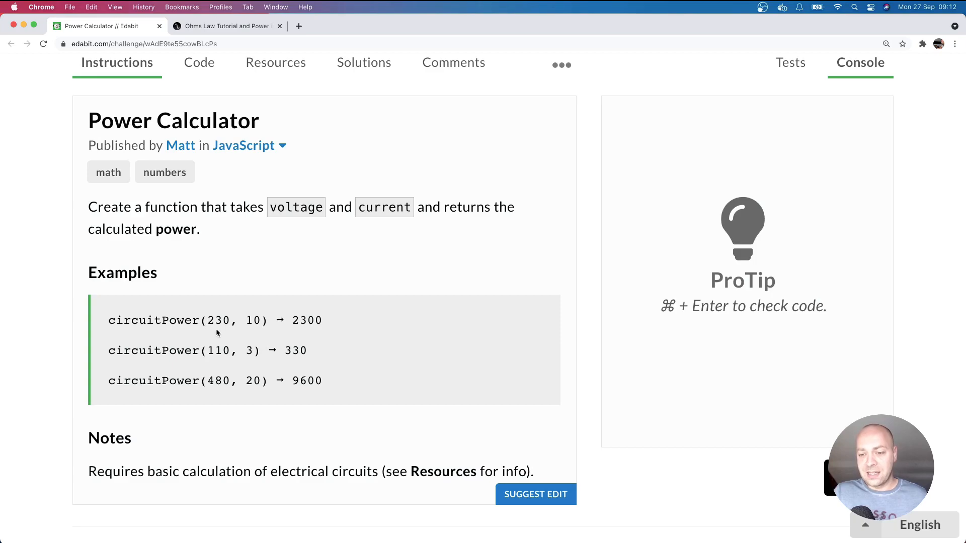
mouse_move(263, 310)
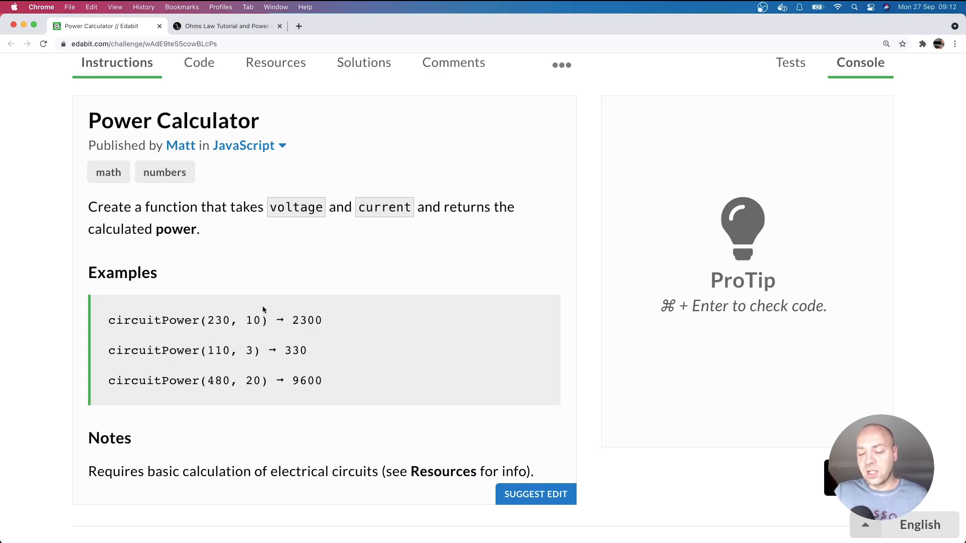
mouse_move(304, 320)
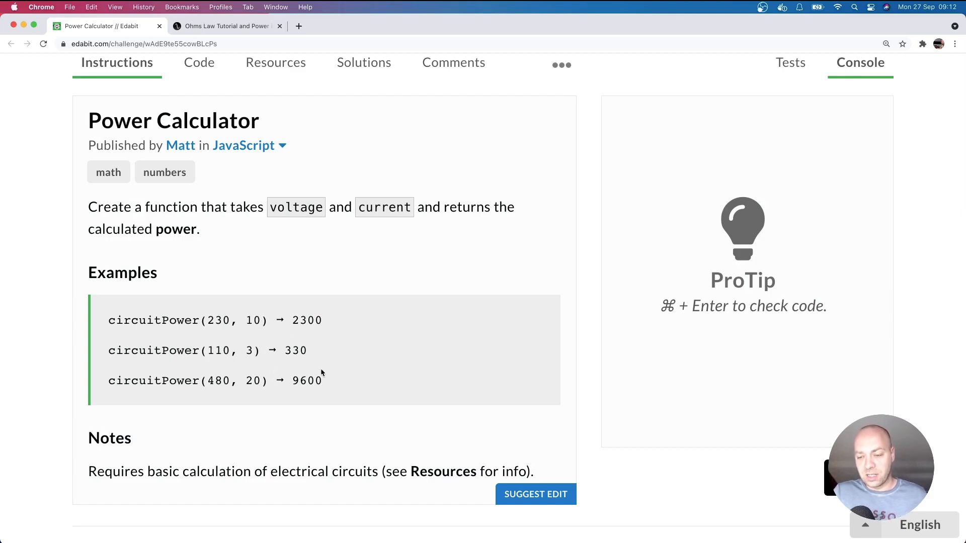
left_click(243, 146)
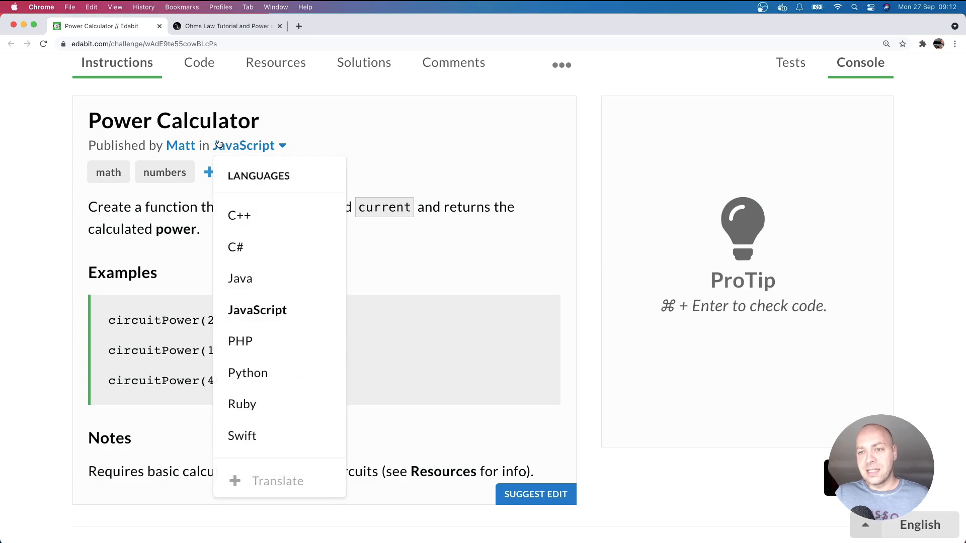
left_click(197, 62)
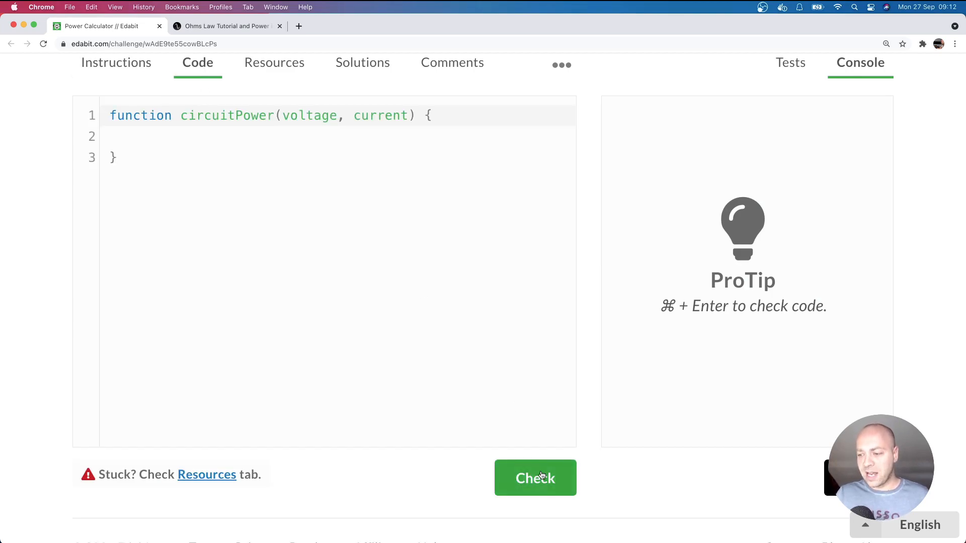
- Run Check on the empty stub; all three tests return undefined instead of 330, 2300, 9600
left_click(535, 478)
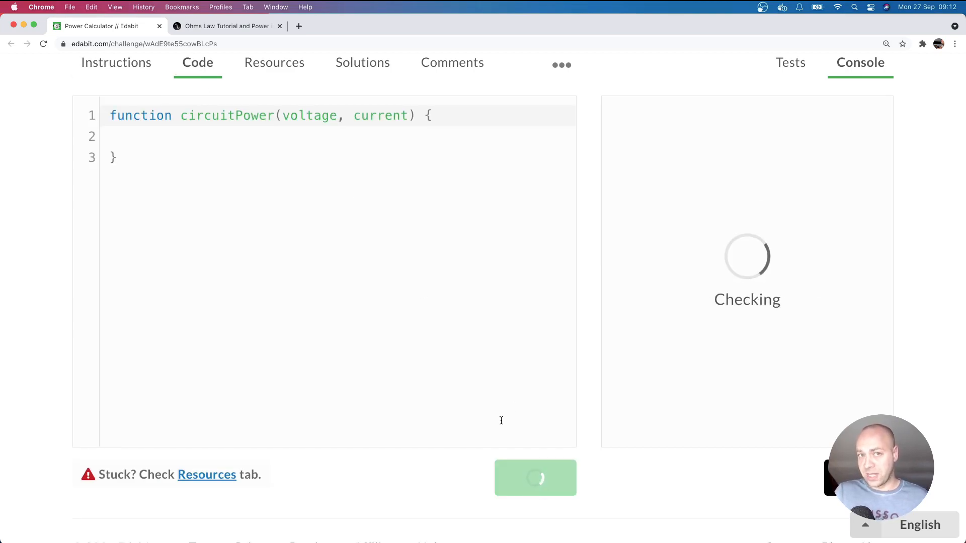
left_click(535, 477)
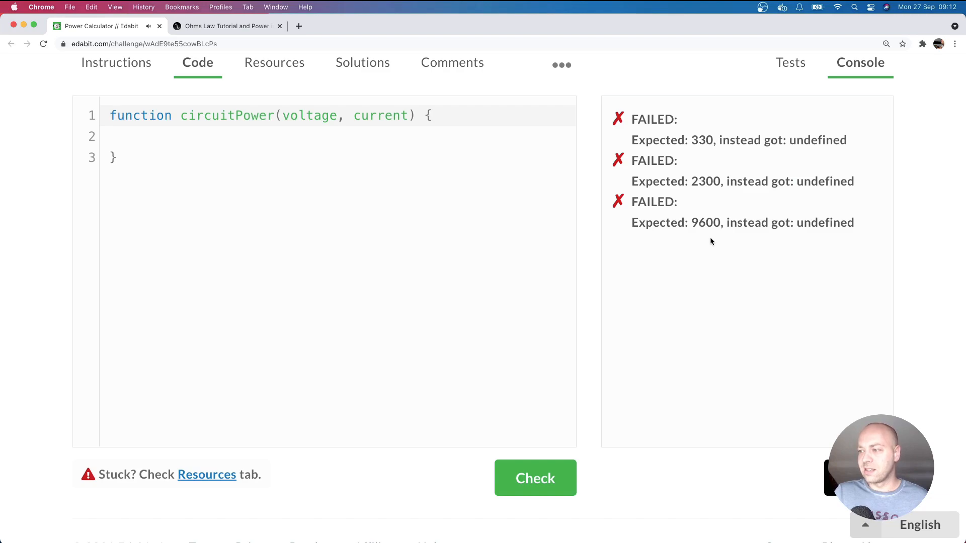
mouse_move(754, 208)
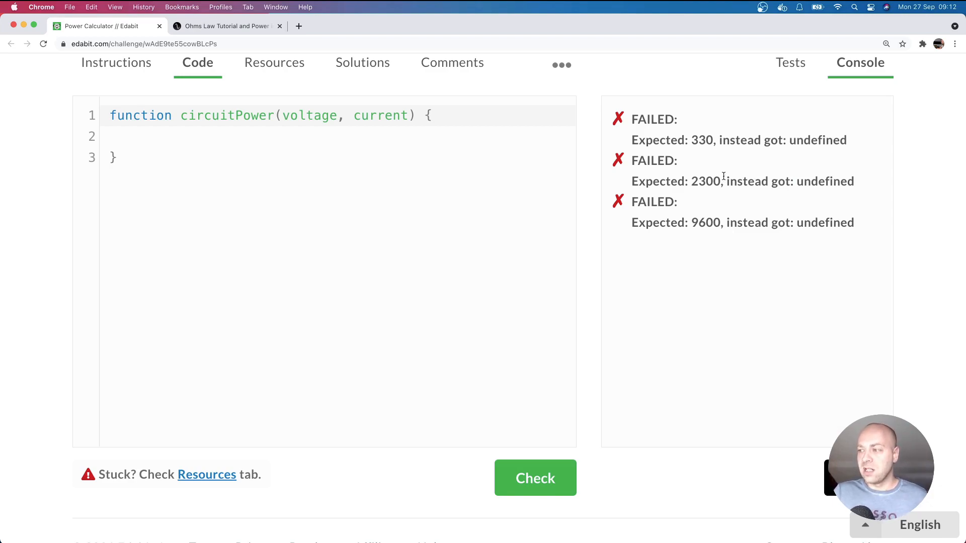
mouse_move(697, 195)
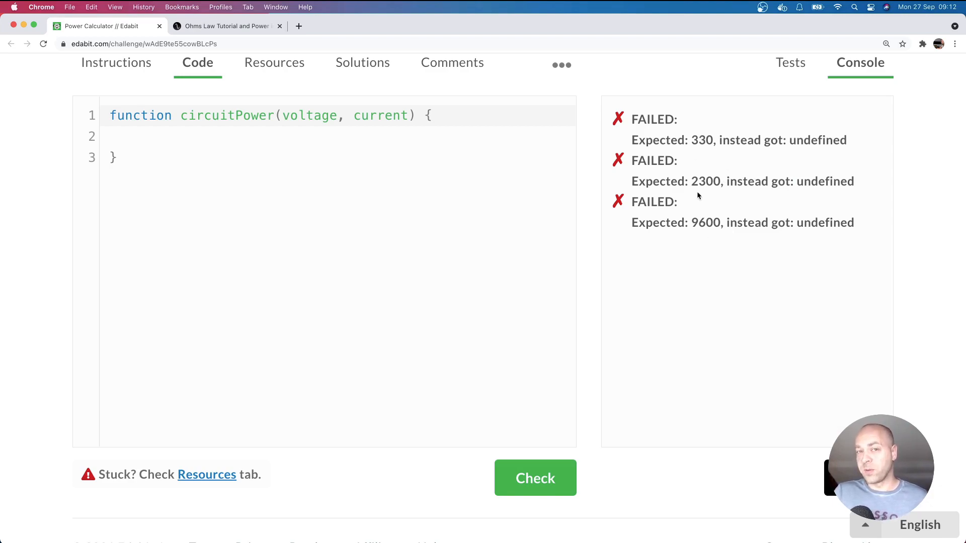
mouse_move(675, 249)
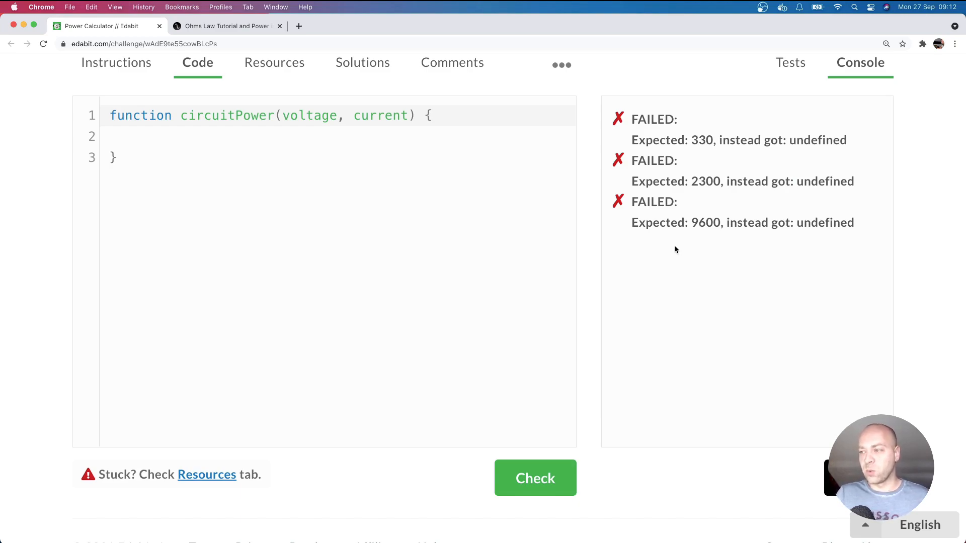
mouse_move(781, 184)
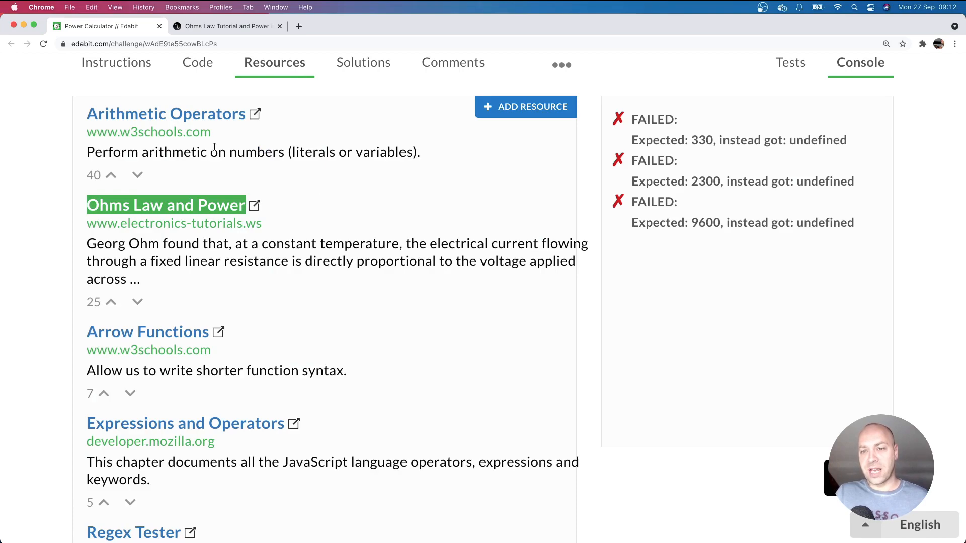
mouse_move(271, 233)
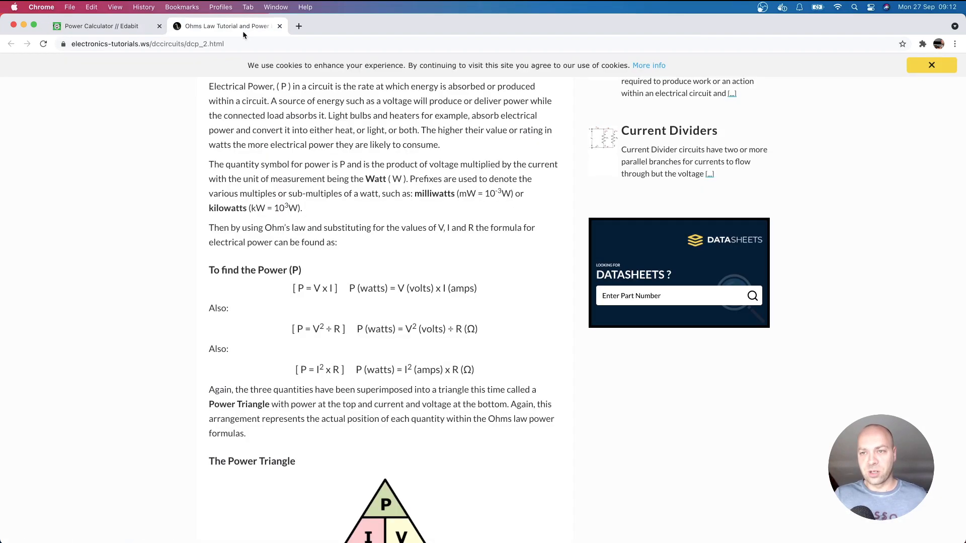
mouse_move(309, 288)
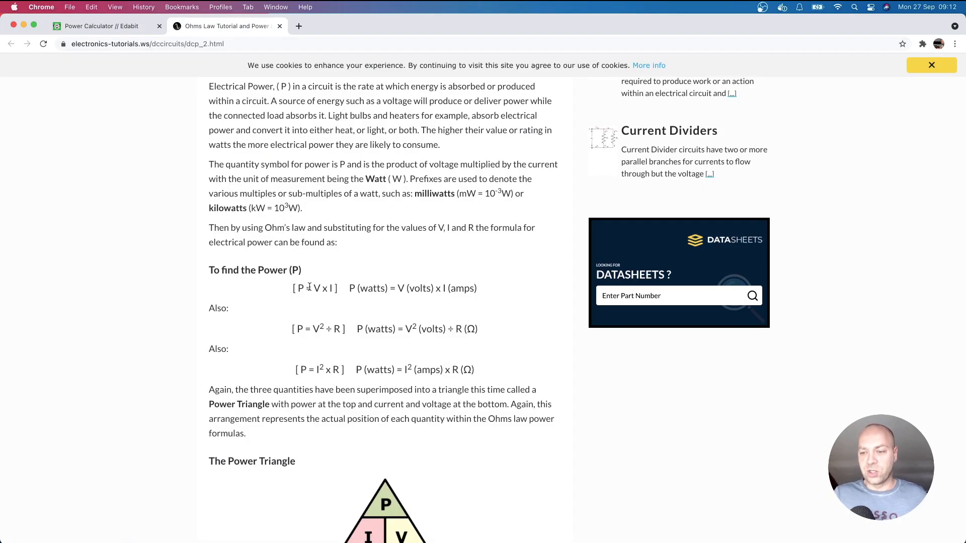
mouse_move(318, 303)
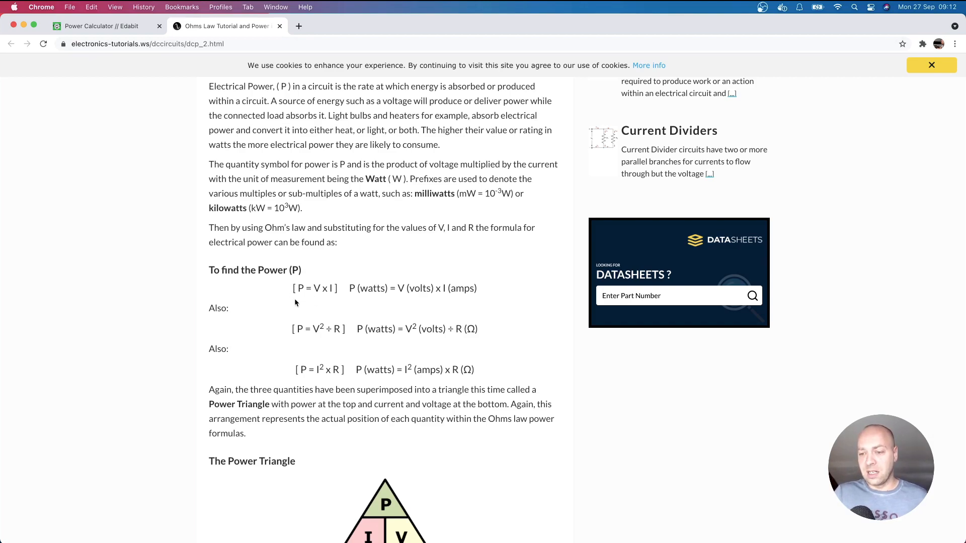
mouse_move(308, 296)
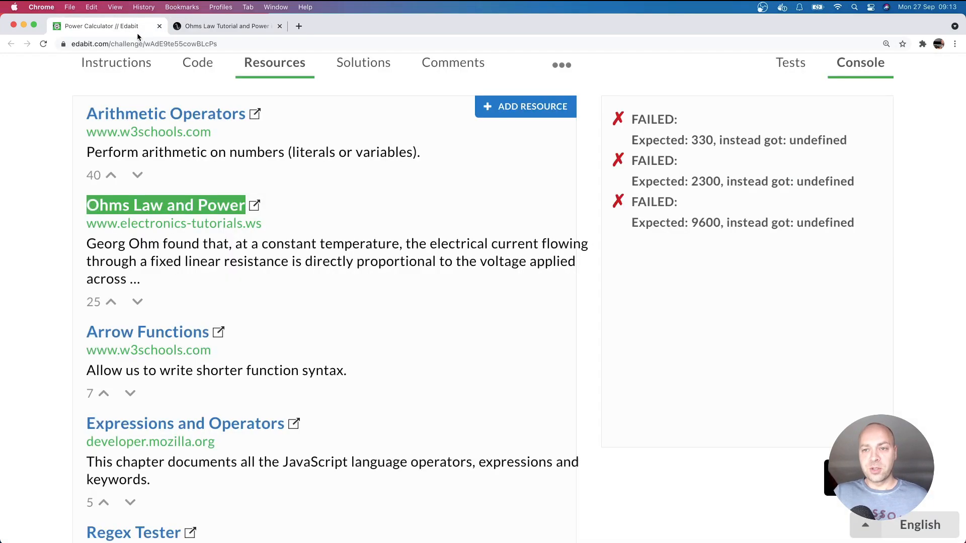
- Make circuitPower return voltage * current and run Check, passing 330, 2300 and 9600
left_click(197, 63)
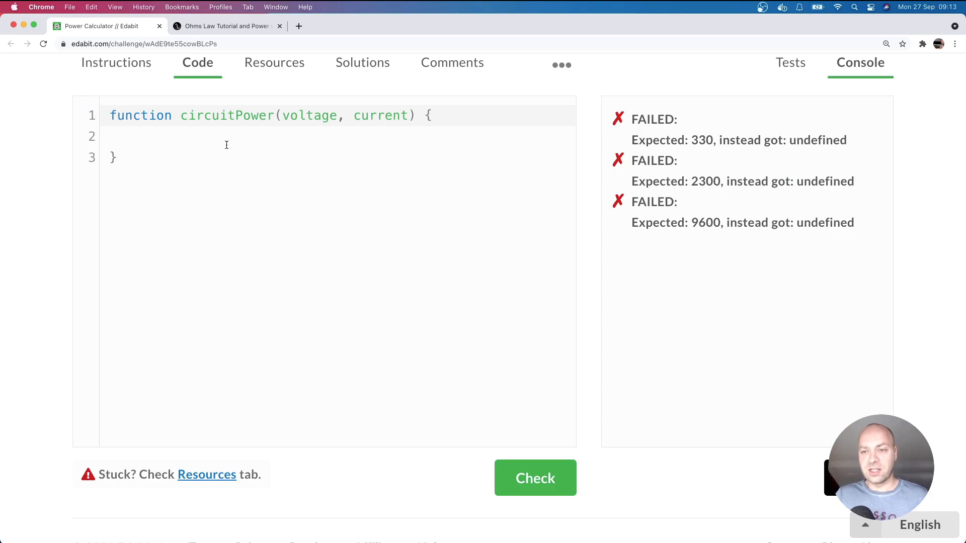
type("r")
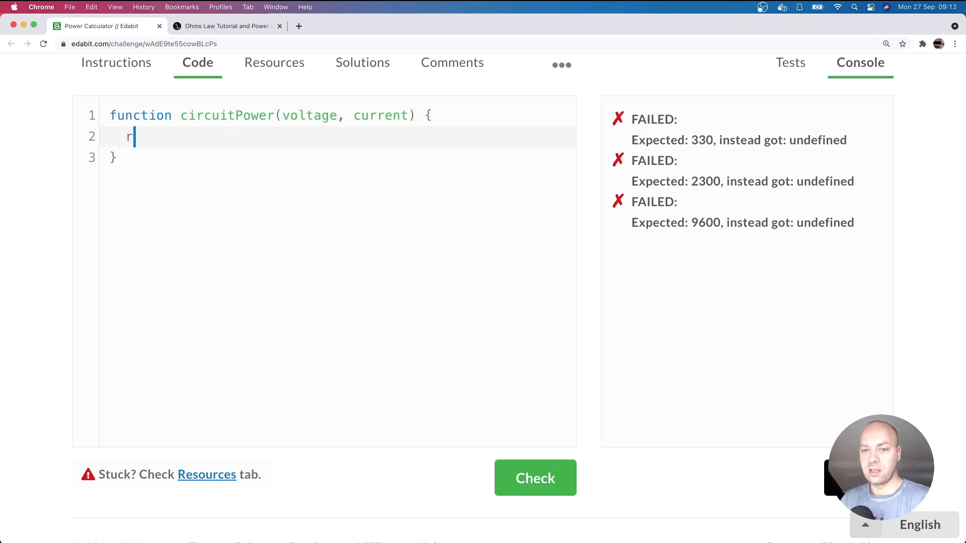
type("eturn")
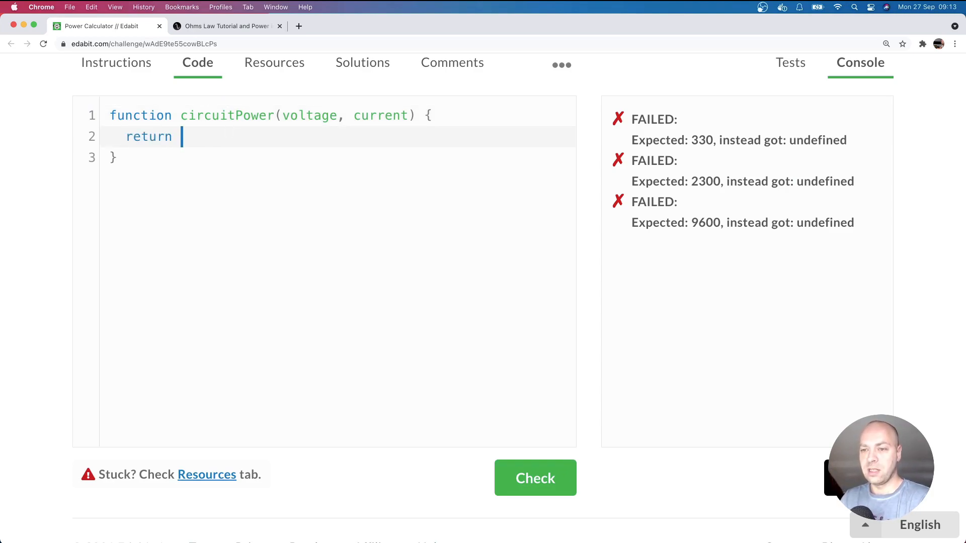
type("volatage")
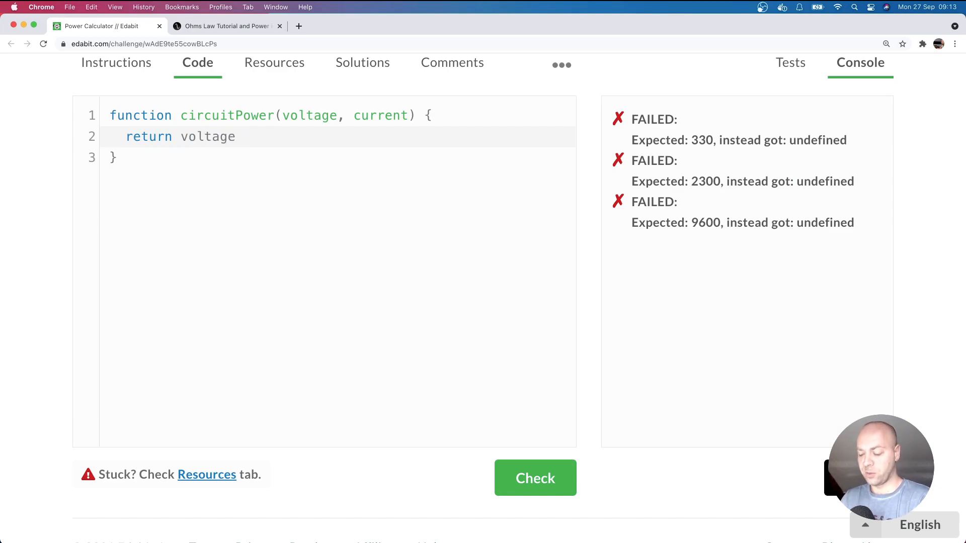
type("* current;")
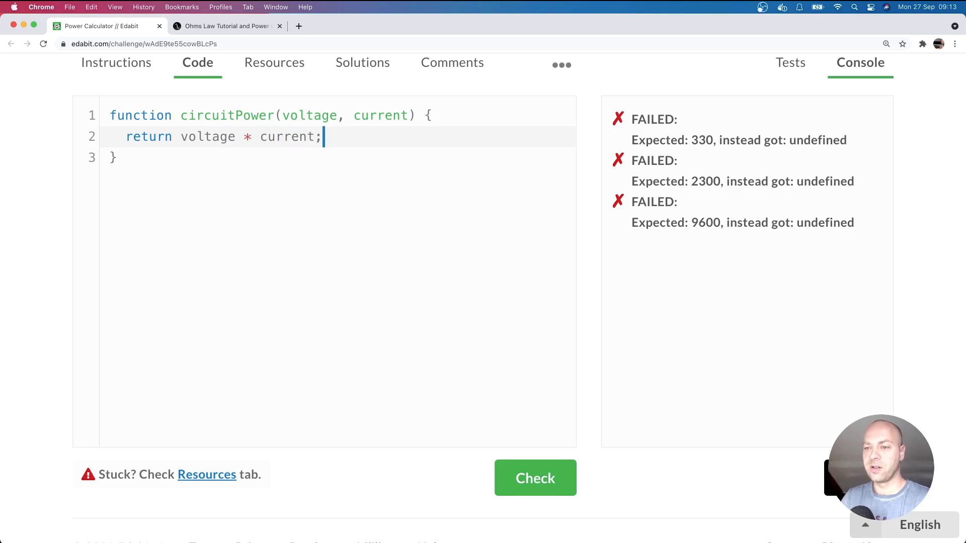
left_click(534, 478)
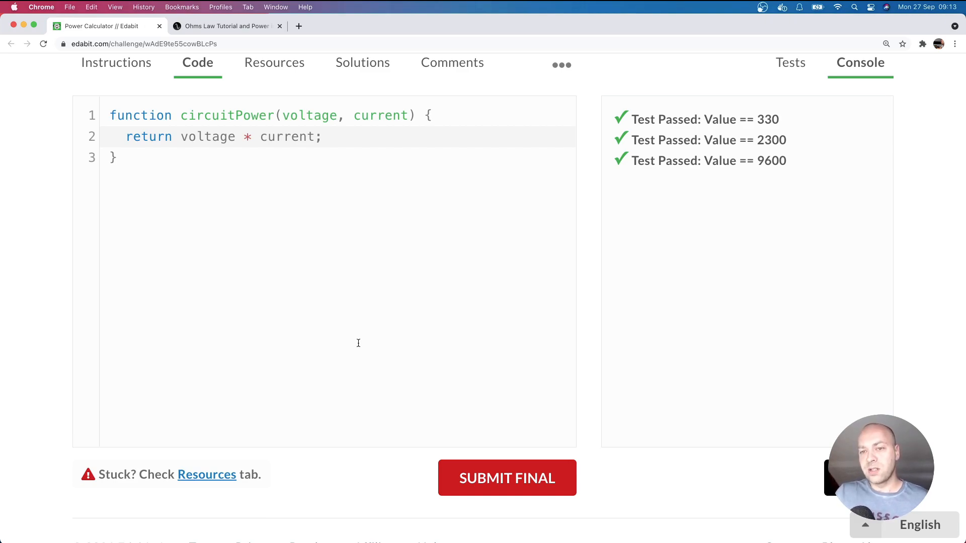
- Rewrite the solution as const circuitPower = (voltage, current) => voltage * current
double_click(140, 116)
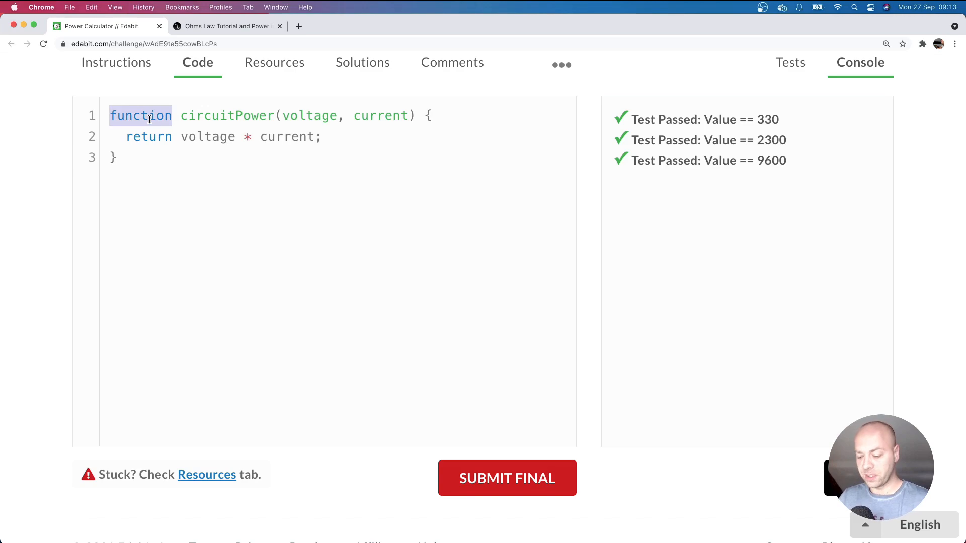
type("const")
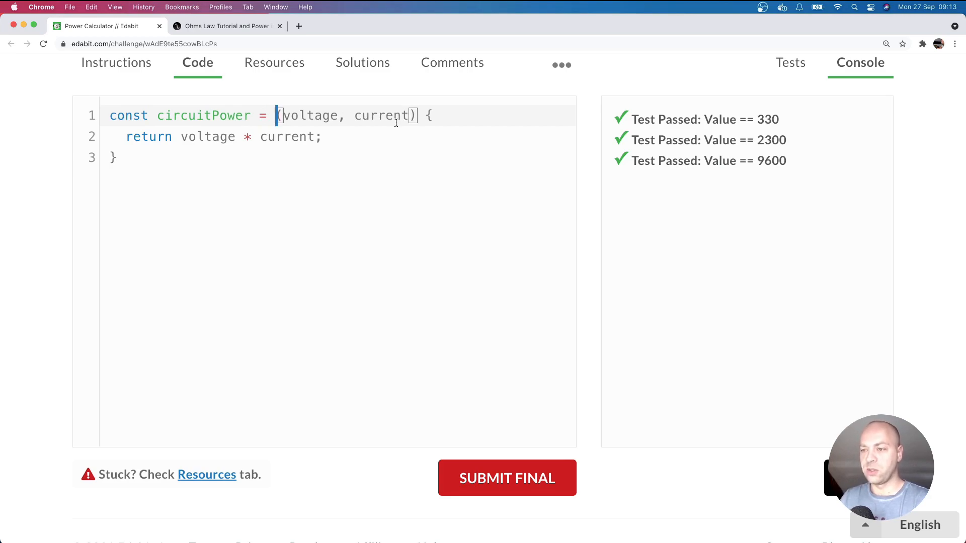
type("=>")
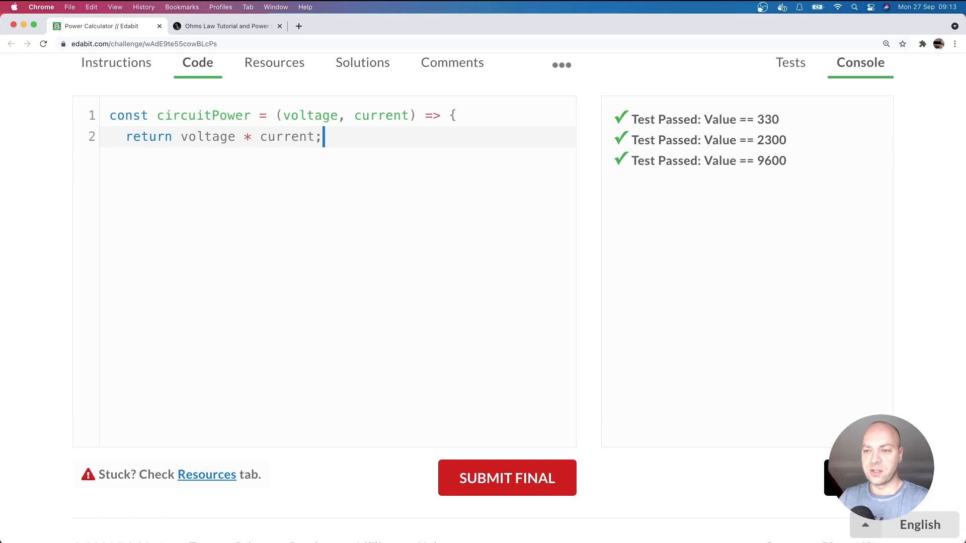
double_click(148, 136)
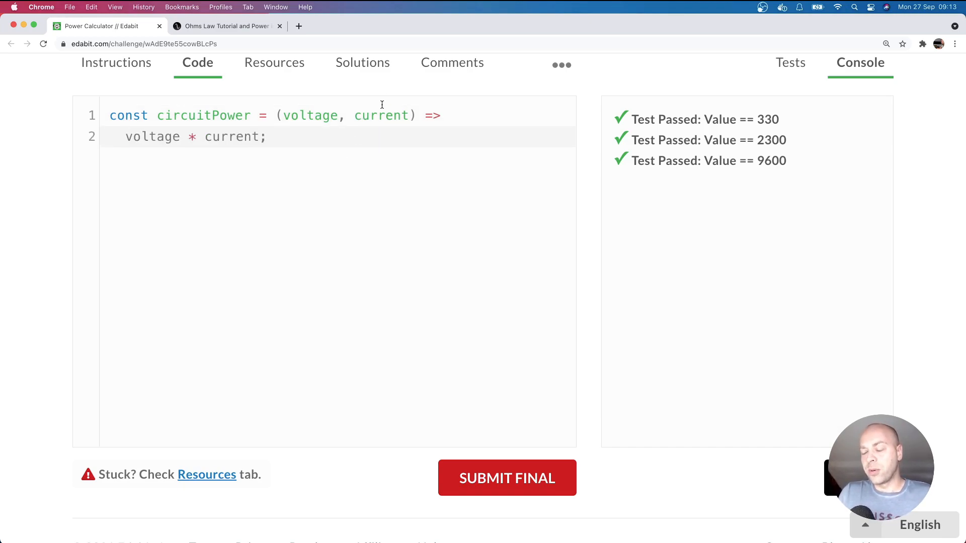
mouse_move(344, 150)
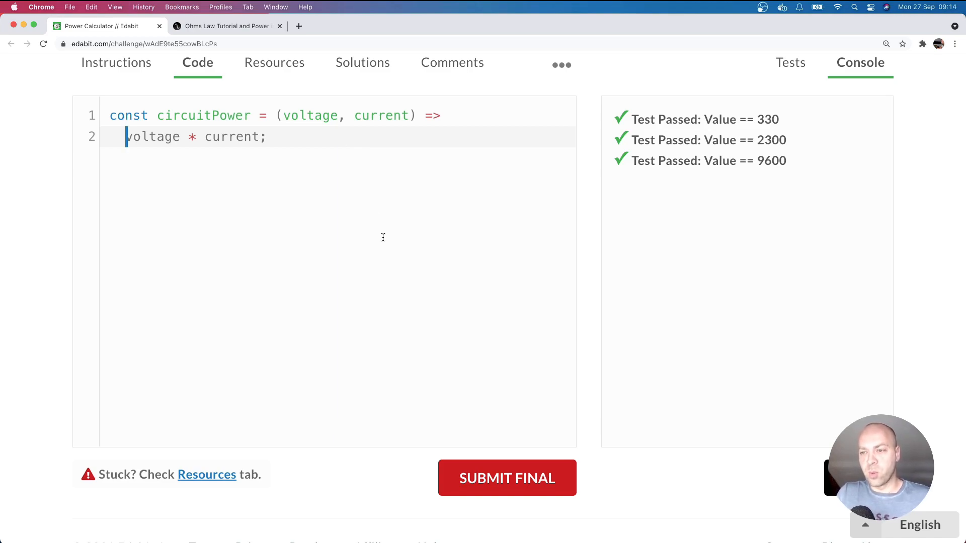
- Submit the final arrow-function solution, earning 223 XP
left_click(507, 477)
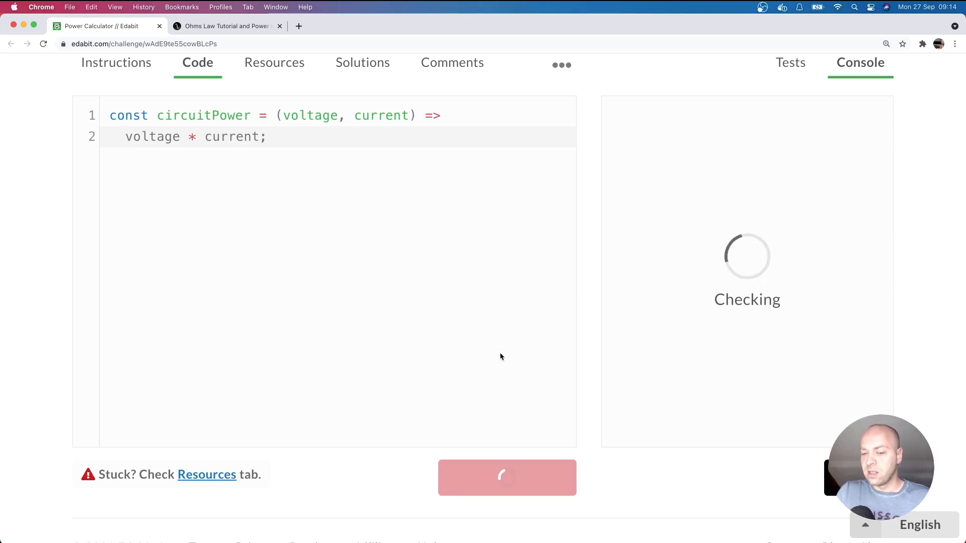
left_click(507, 478)
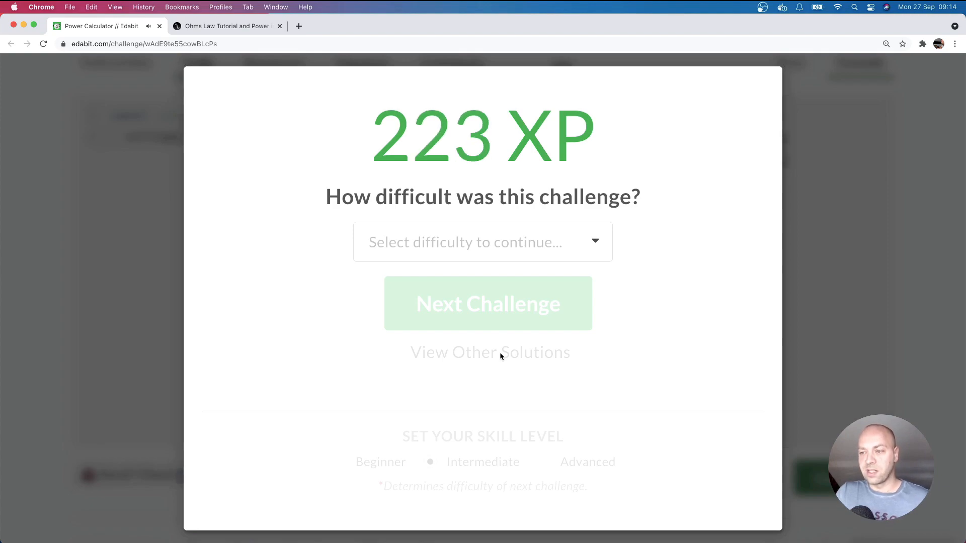